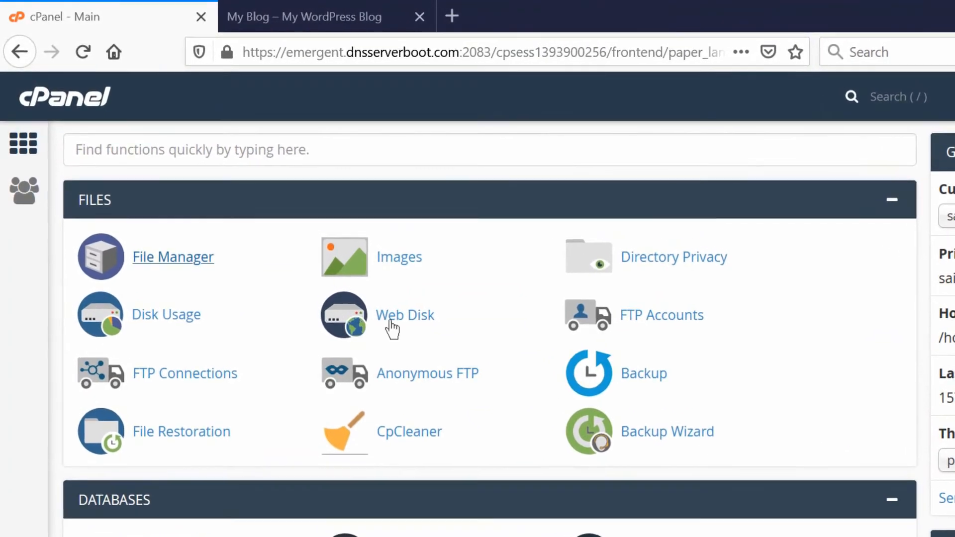
Step: Launch File Manager from the cPanel Files section
click(172, 257)
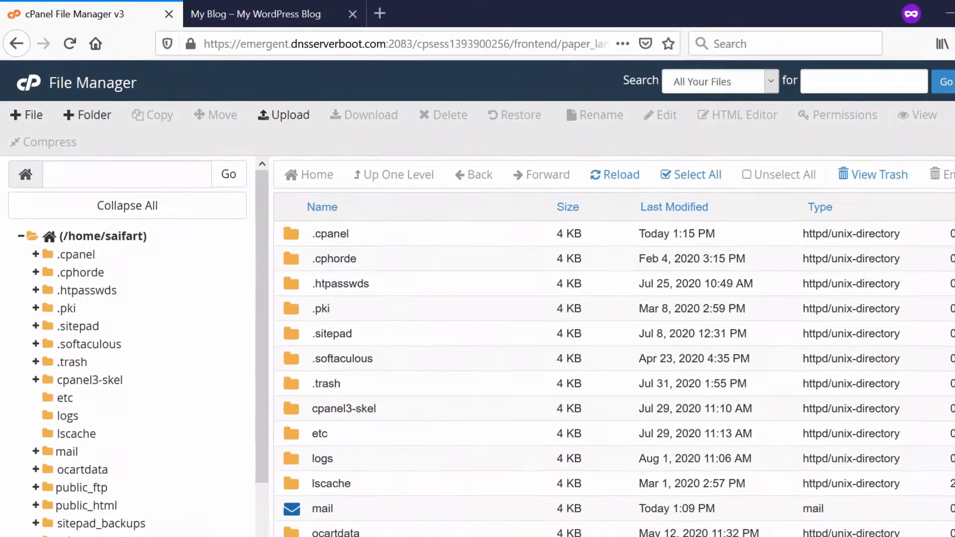
Step: Inside public_html/word, select index.html, index.php and test.php together
scroll(down, 3)
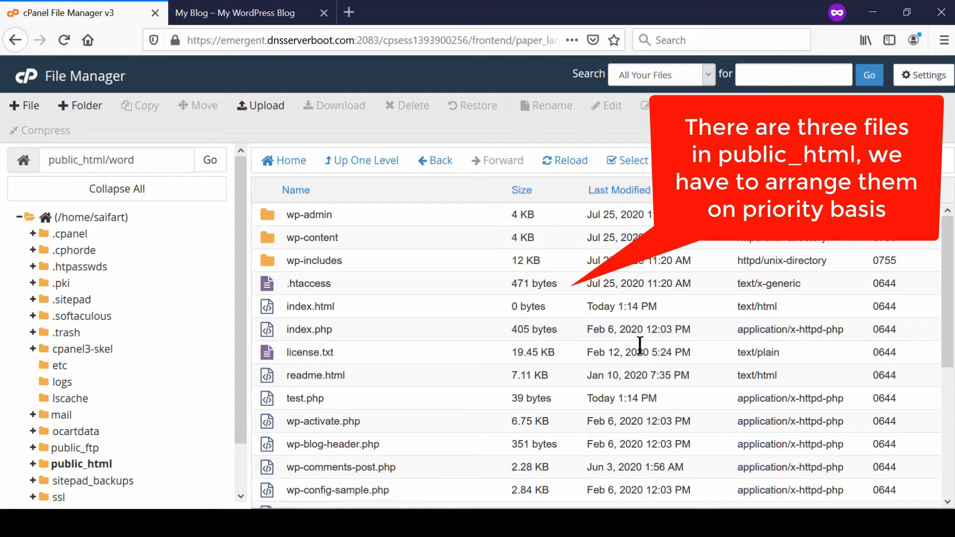
mouse_move(353, 316)
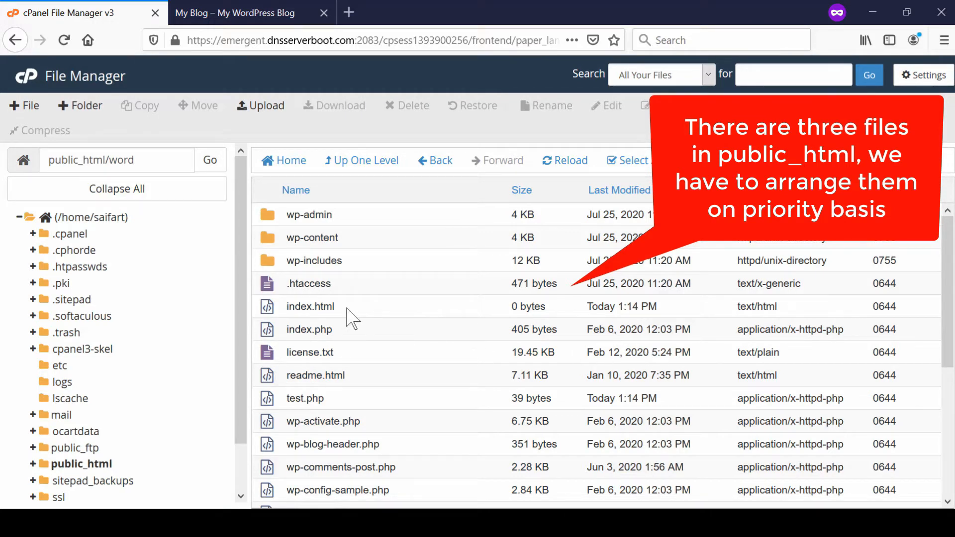
click(310, 307)
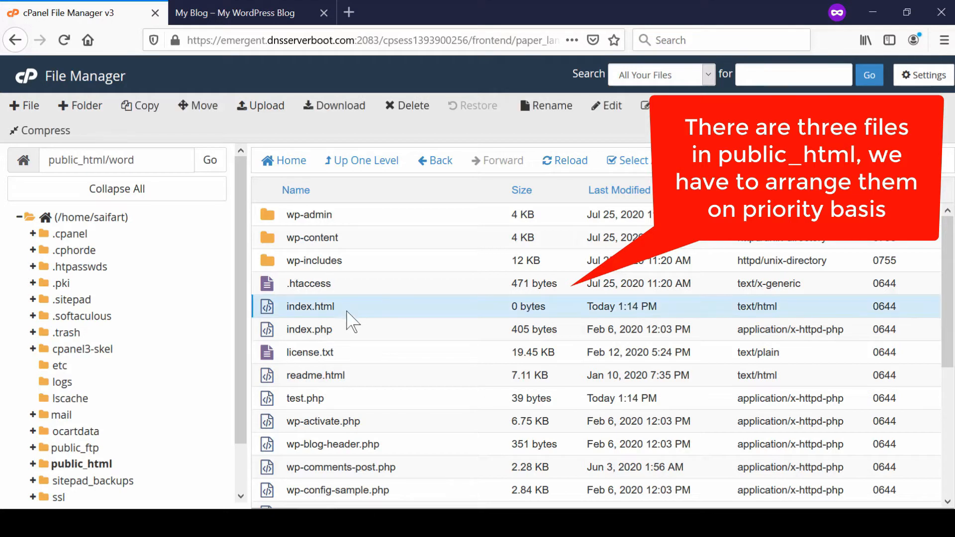
click(310, 329)
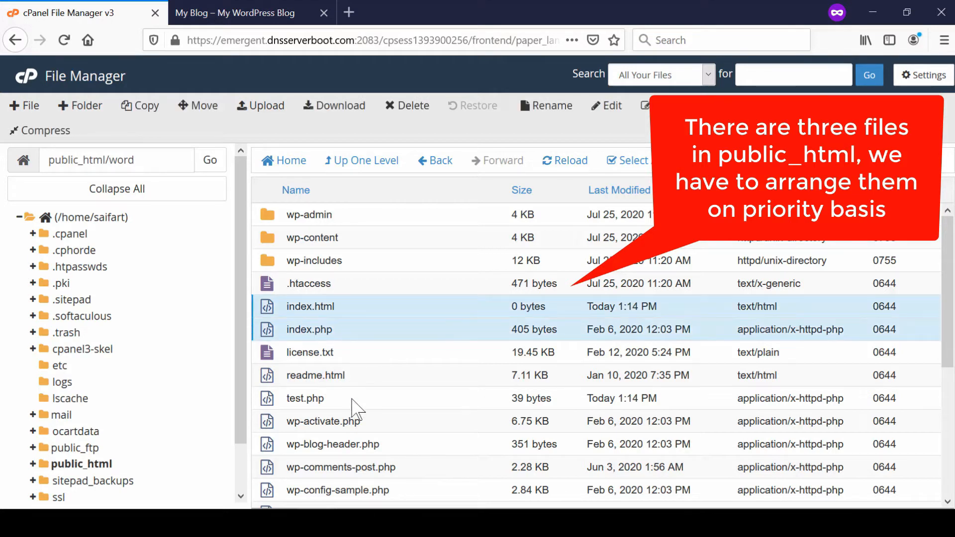
click(304, 398)
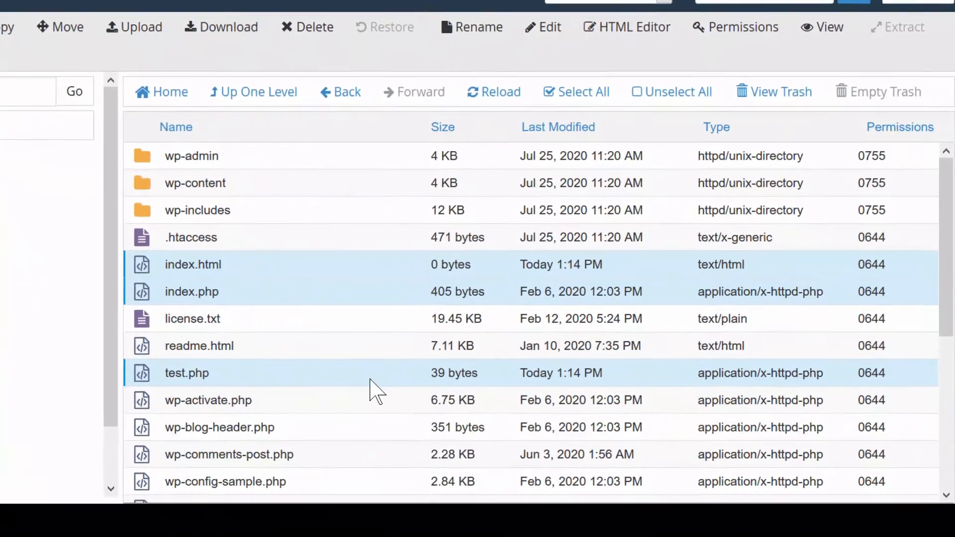
Step: Bring the word folder's .htaccess into the code editor via its Edit action
click(191, 237)
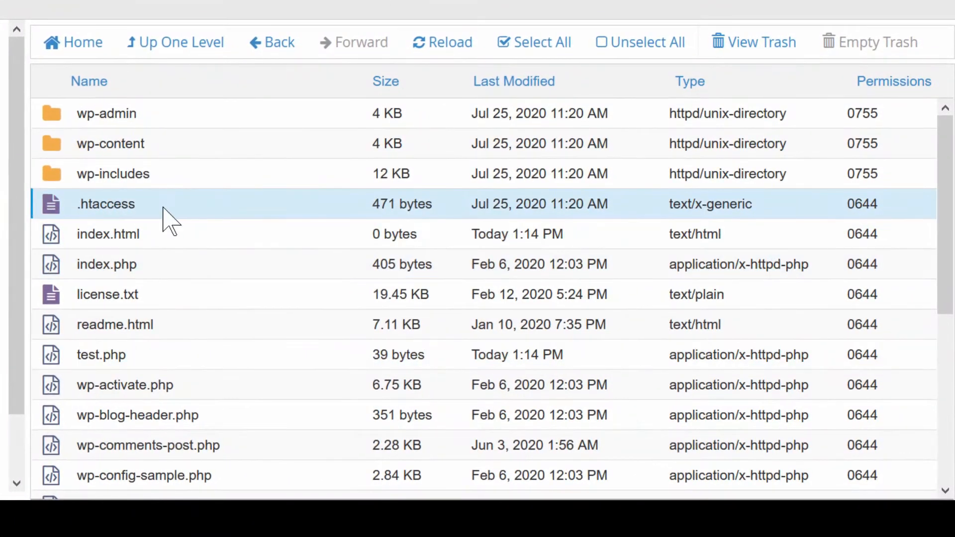
right_click(105, 203)
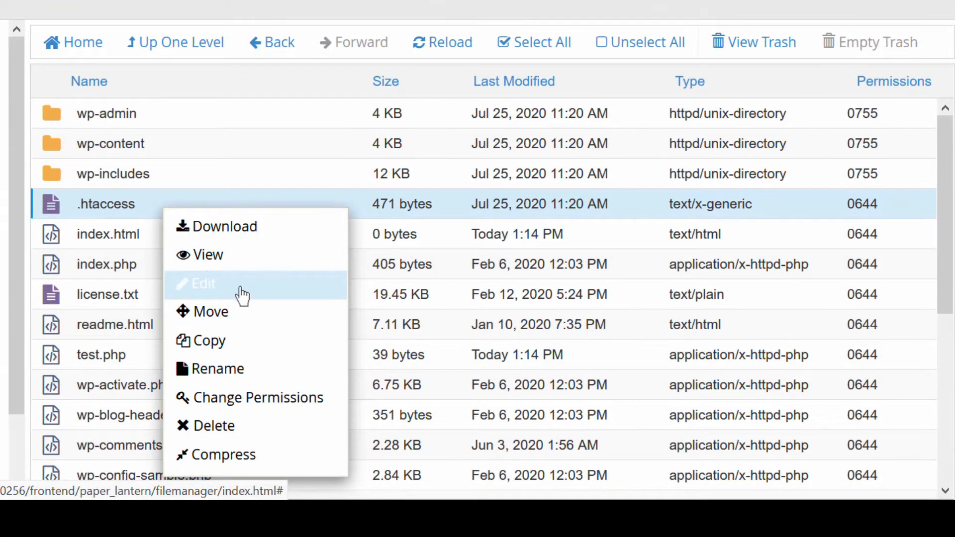
click(202, 283)
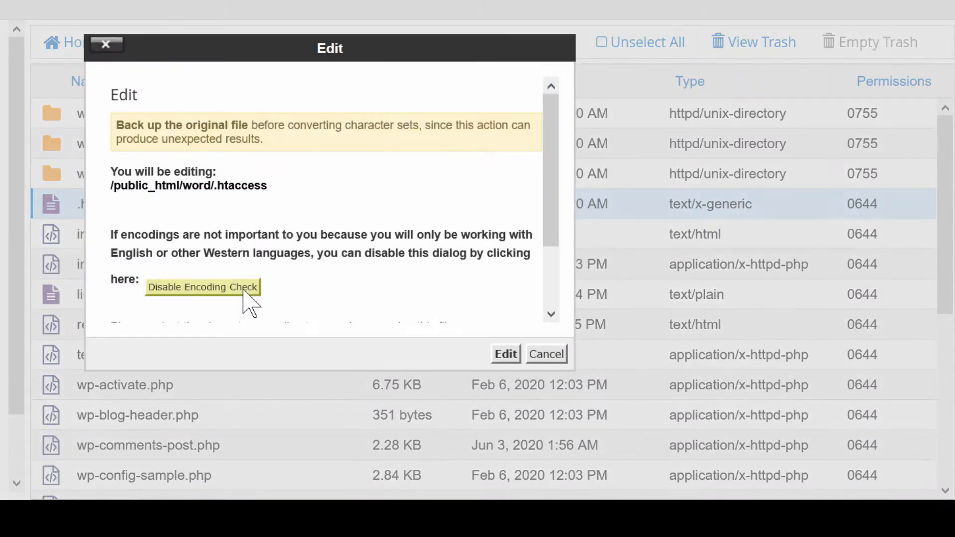
click(505, 354)
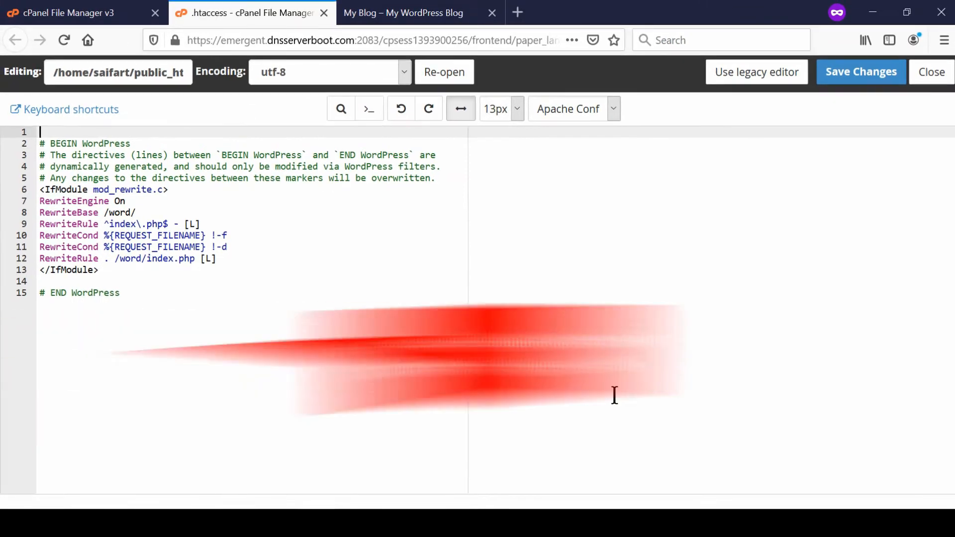
Step: Add 'DirectoryIndex test.php index.php index.html' on line 17 and save .htaccess
text(DirectoryIndex test.php index.php index.html)
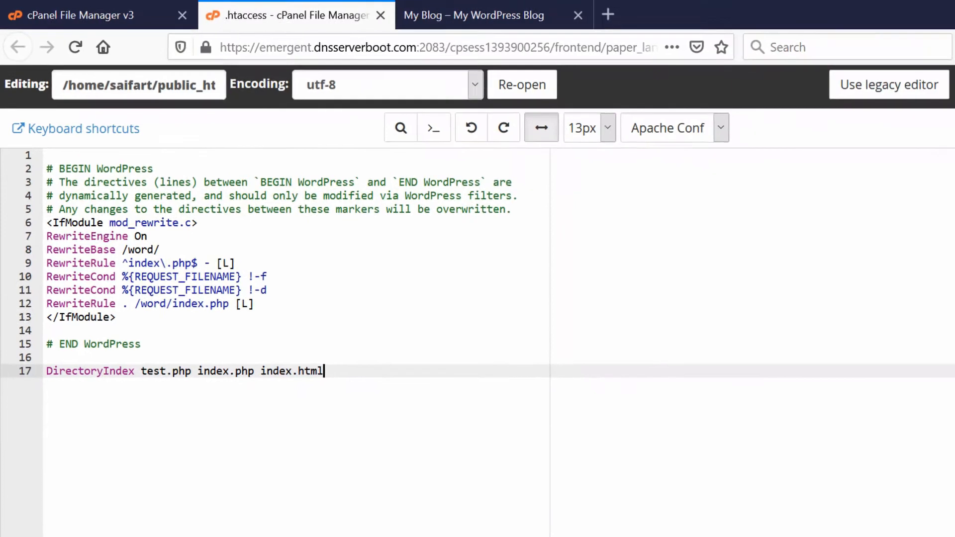
click(860, 72)
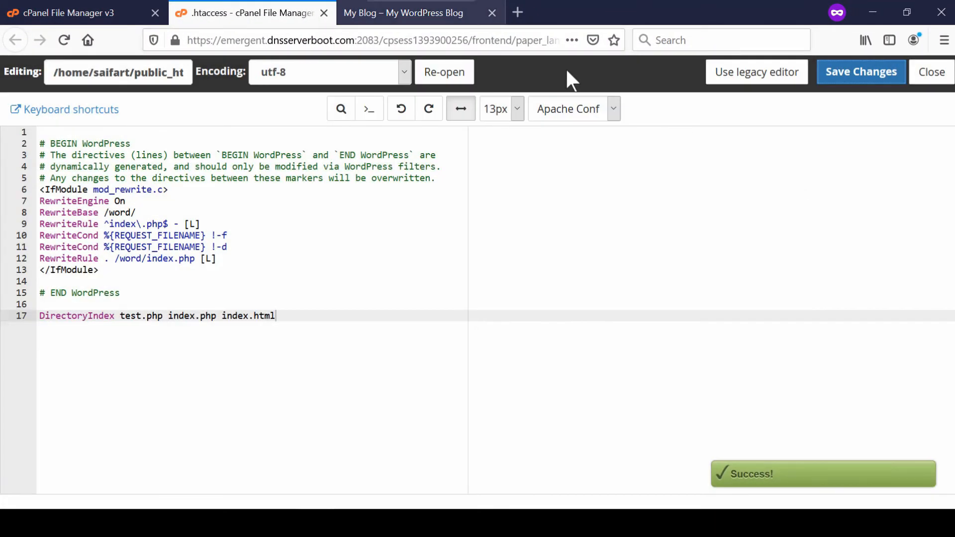
click(403, 13)
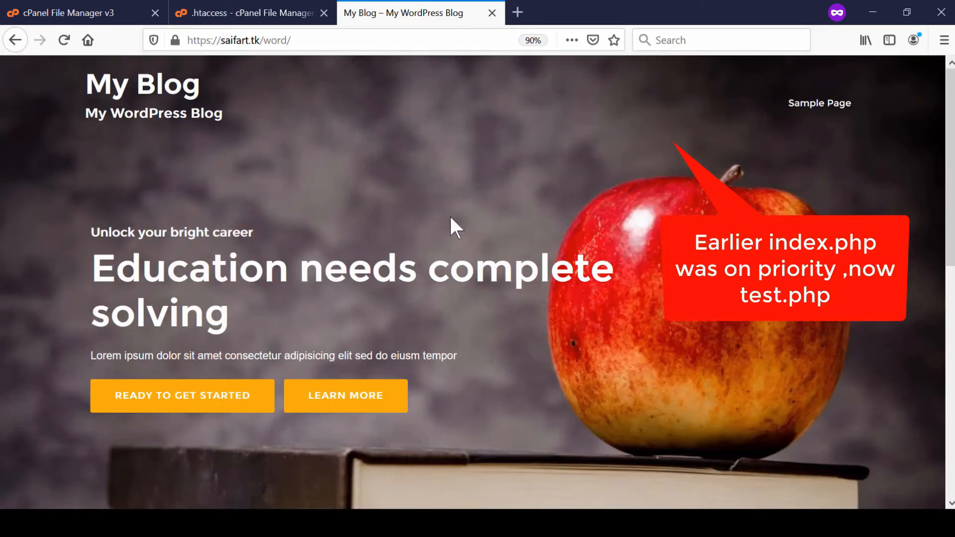
Step: Reload the My Blog tab twice so the new index order takes effect
click(63, 40)
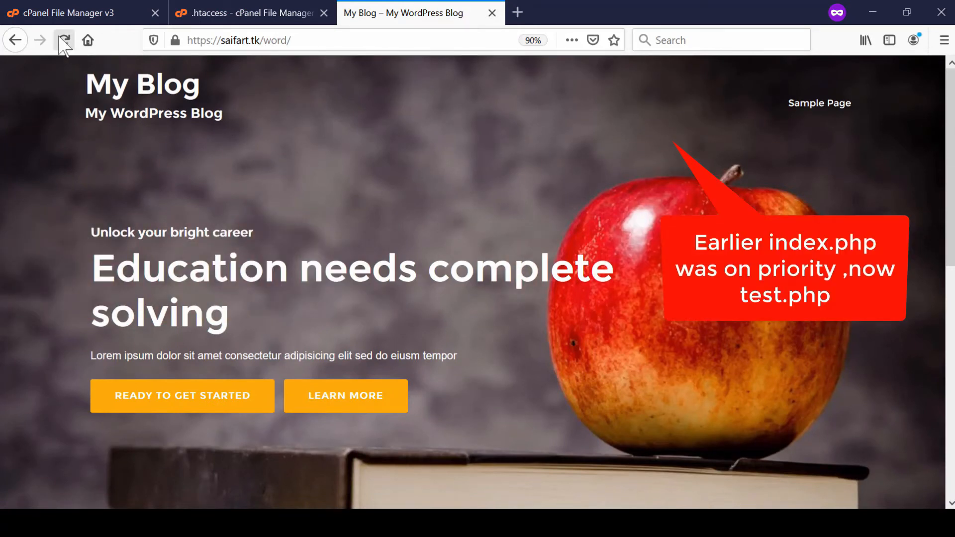
click(63, 40)
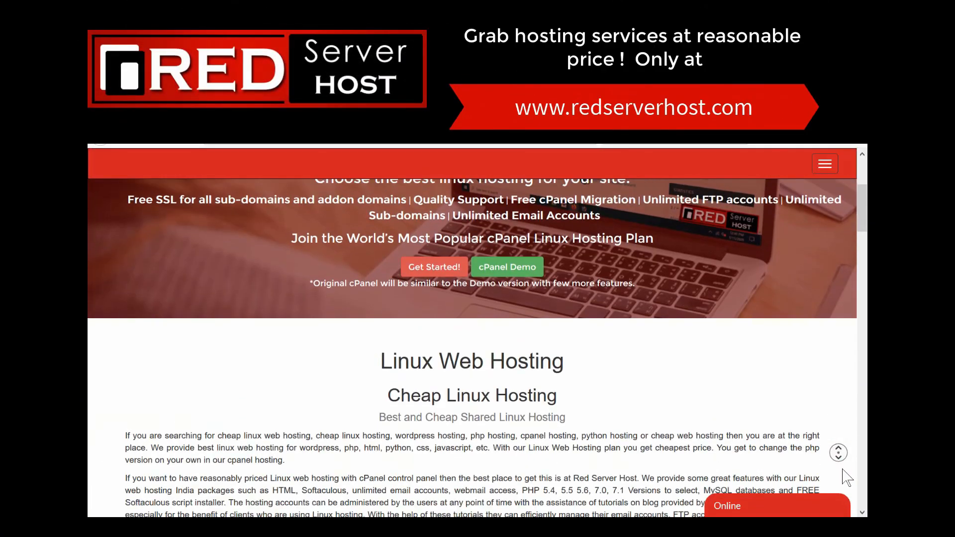
scroll(down, 3)
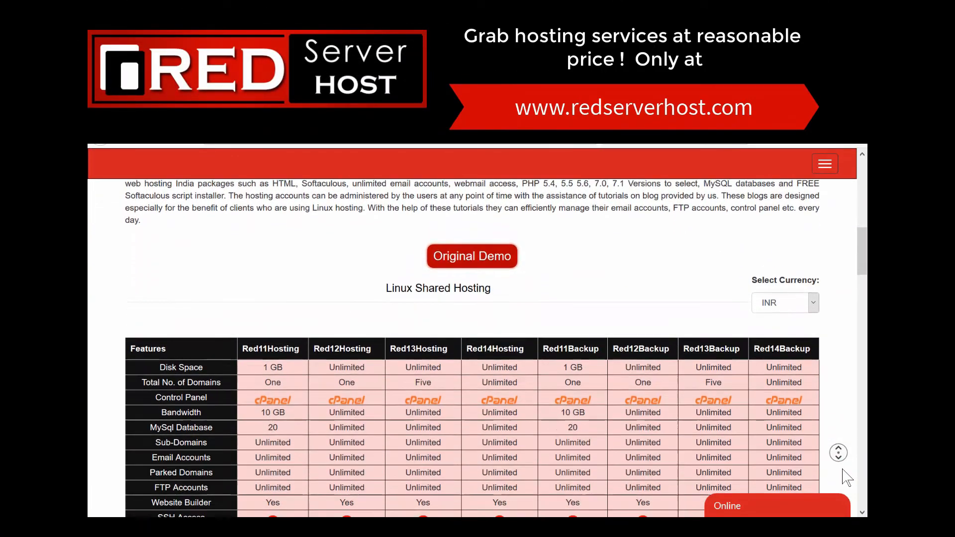
scroll(down, 3)
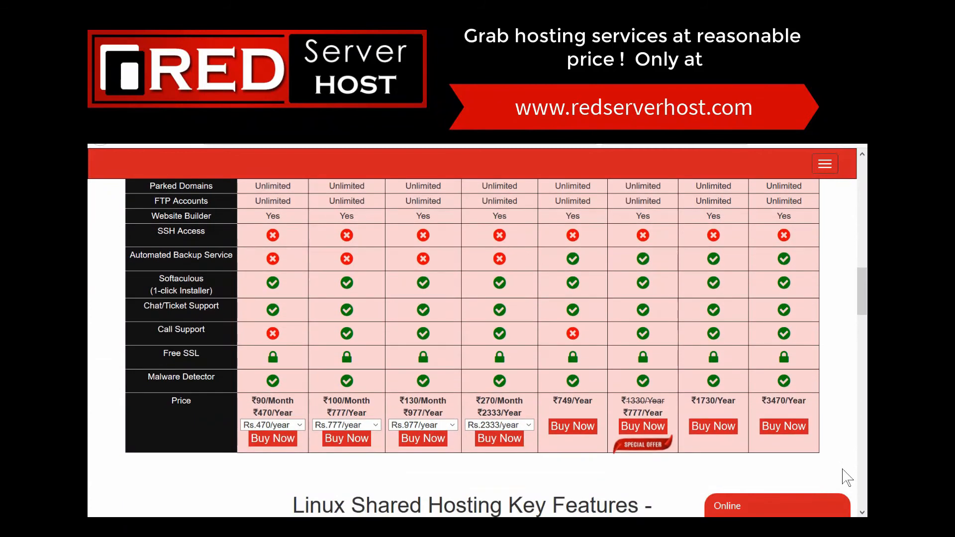